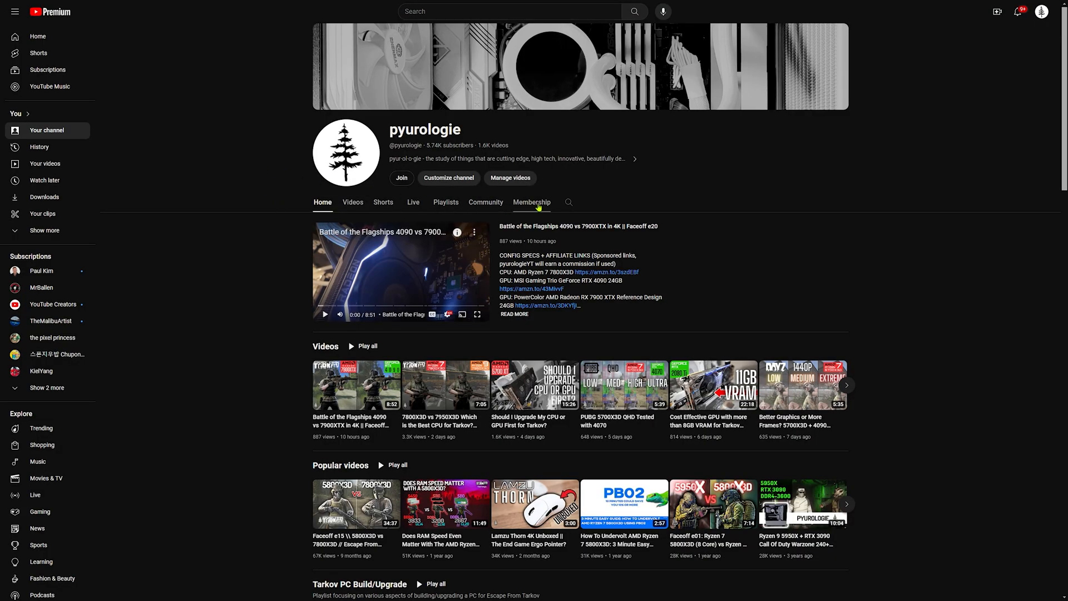
- Search the channel's uploads, skim the R5 3600 Streets FPS video's benchmark footage, and return to the results
left_click(569, 202)
type("3600")
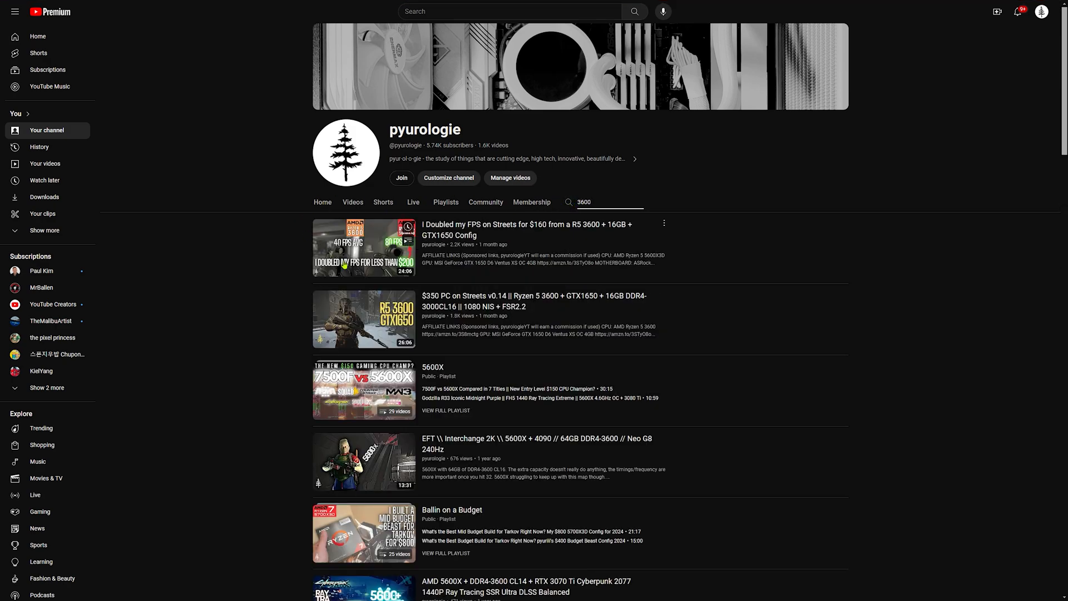
left_click(364, 248)
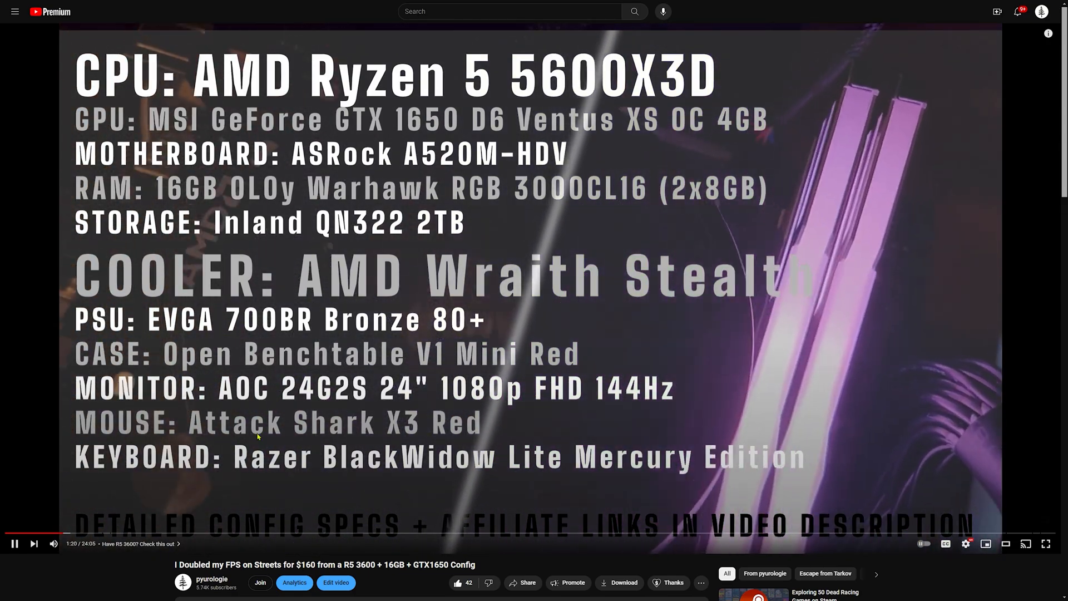
left_click(265, 533)
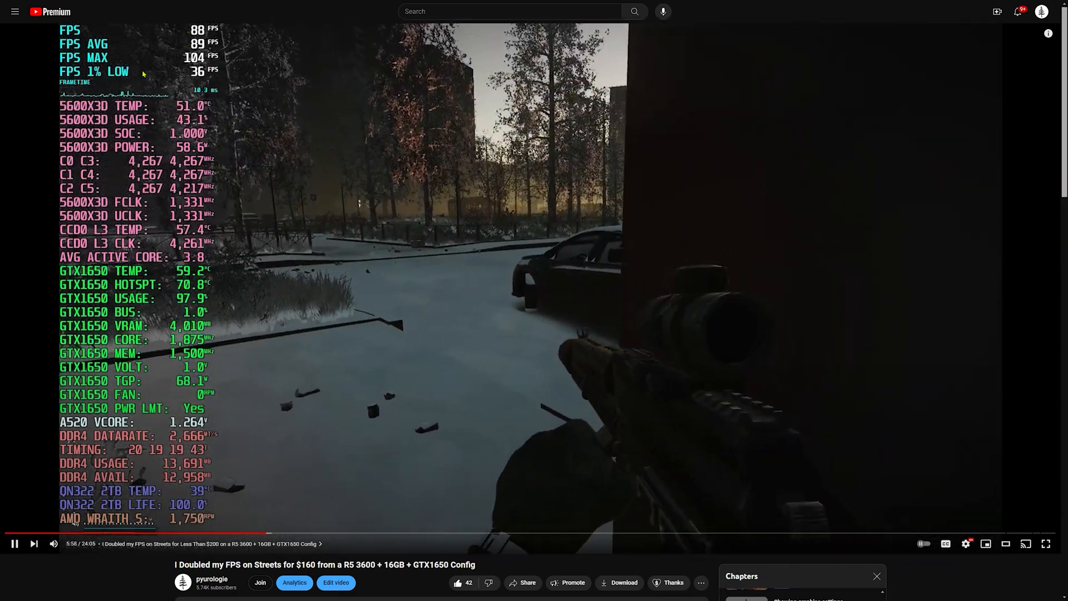
left_click(211, 578)
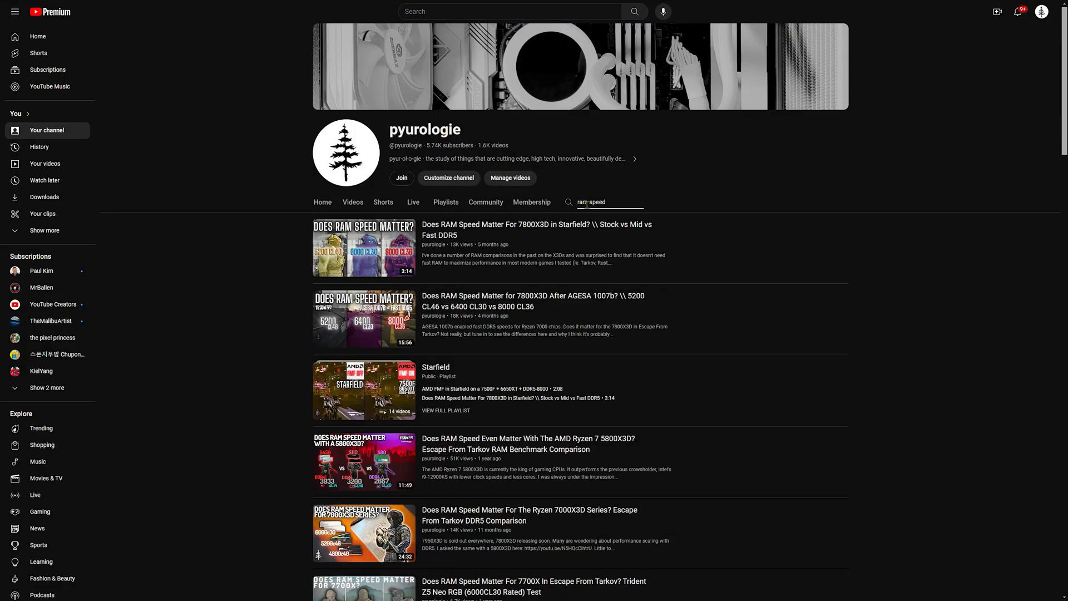
- Run further channel searches for '3600' and 'athlon'
left_click(364, 461)
type("5600")
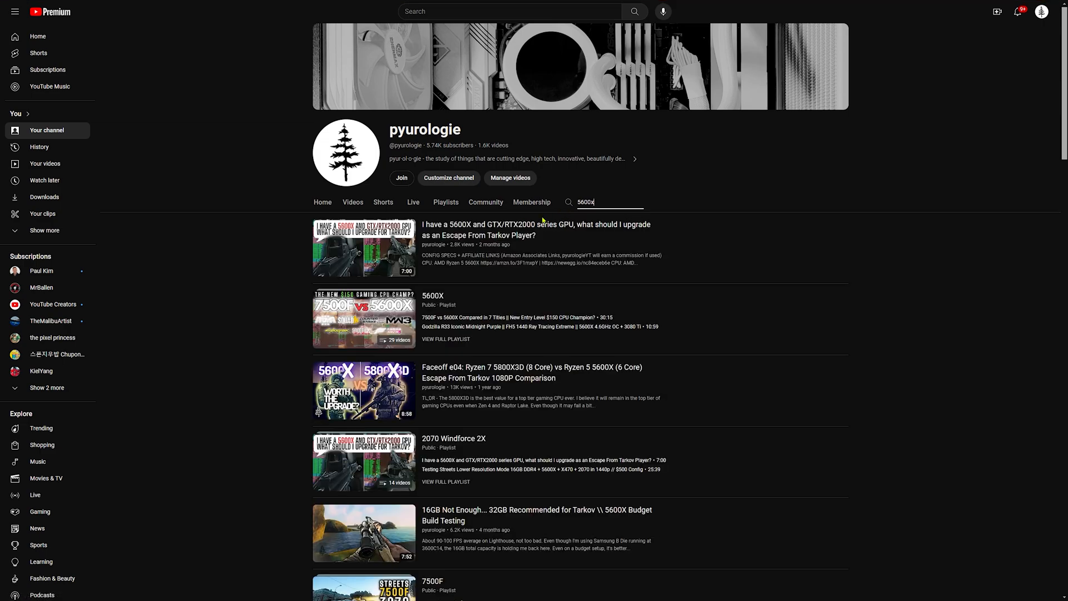
type("3600")
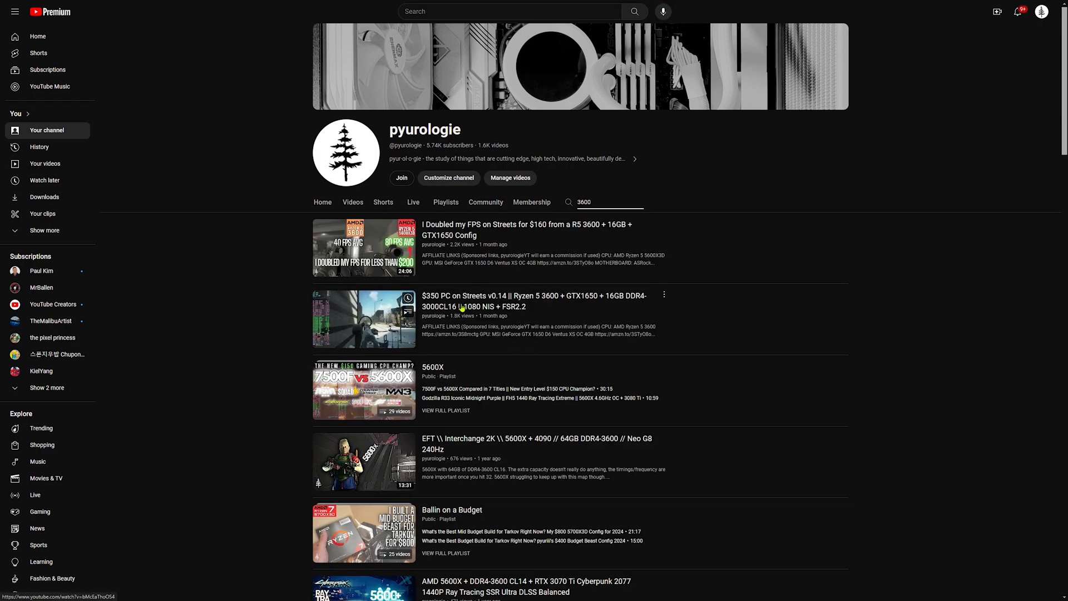
type("athlon")
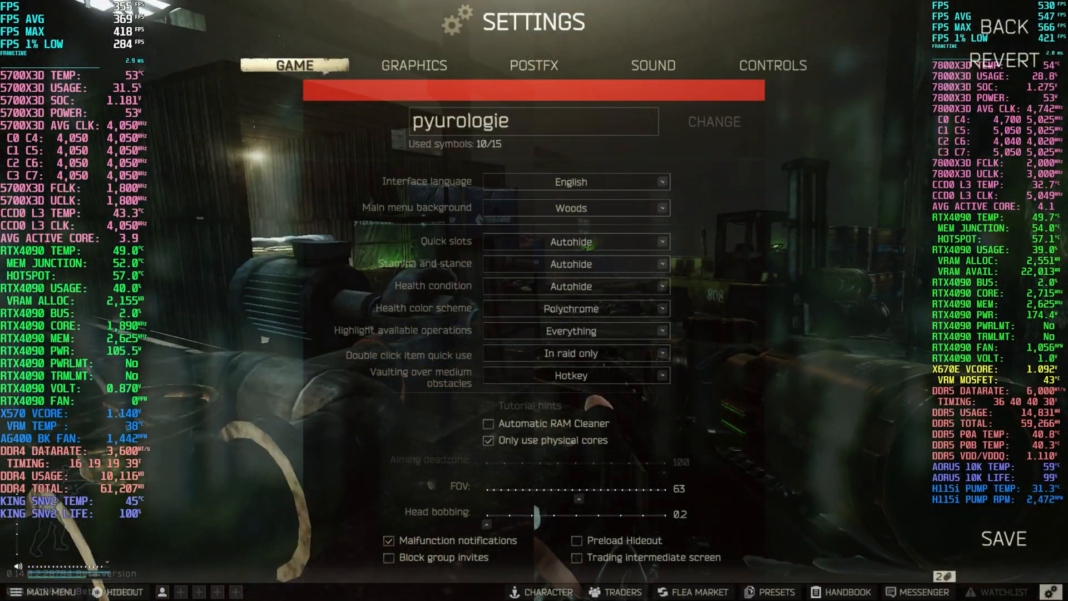
- Review the Graphics settings page, then move through PostFX to the Sound settings
left_click(413, 65)
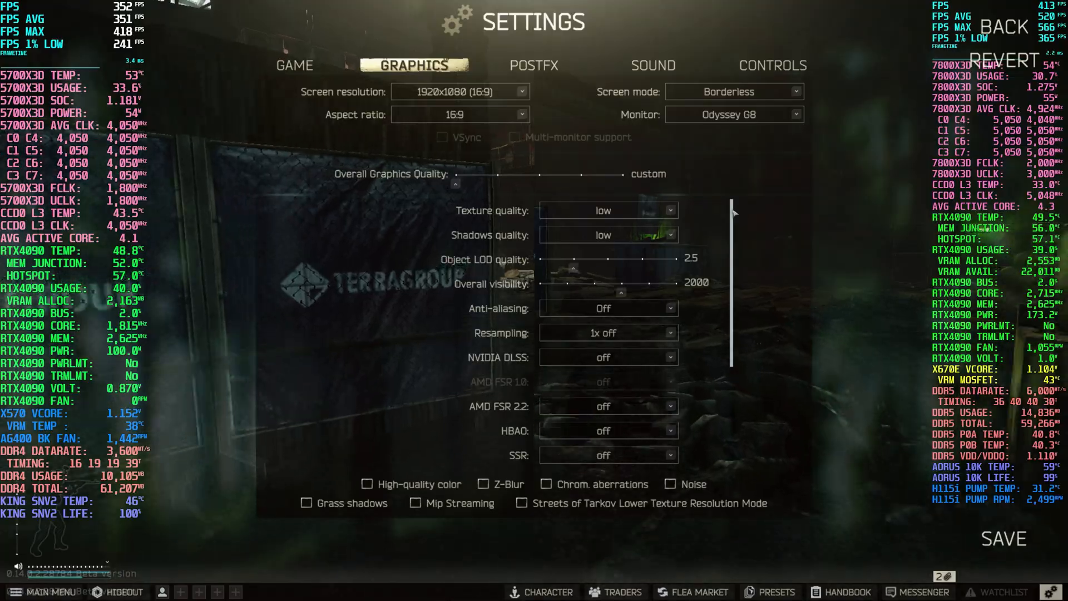
scroll("down", 3)
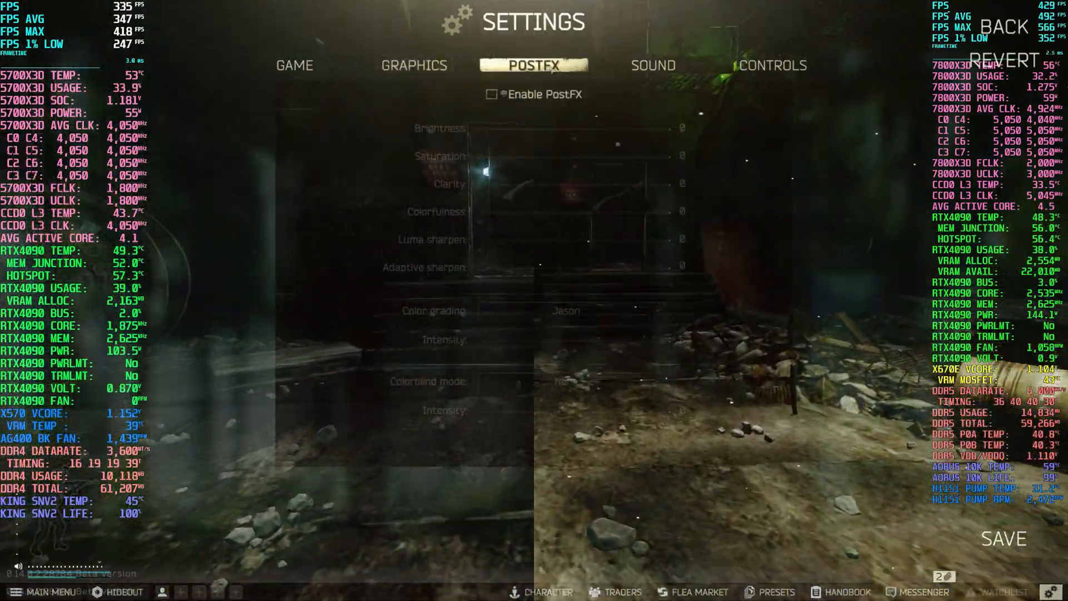
left_click(652, 65)
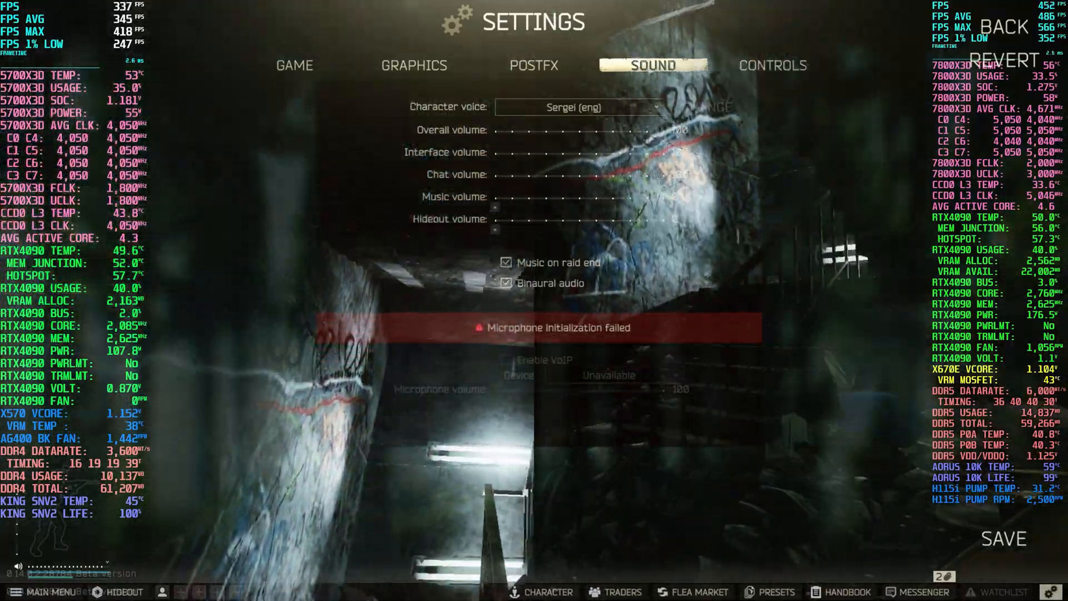